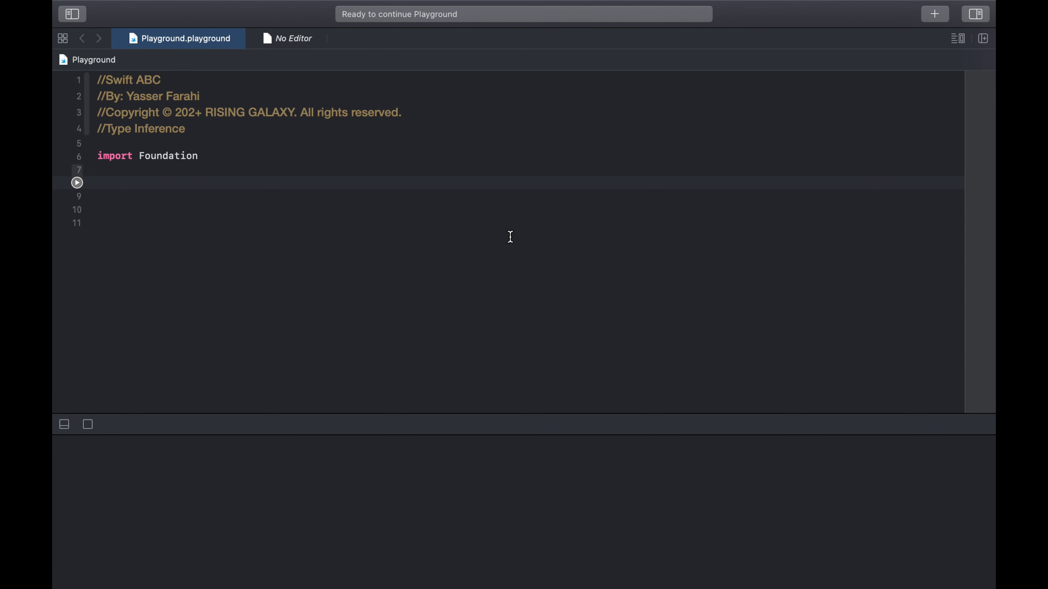
- Declare var someVariable = "Hello World" on line 8, then assign someVariable = 32 below it
{"action": "left_click", "coordinate": [97, 182]}
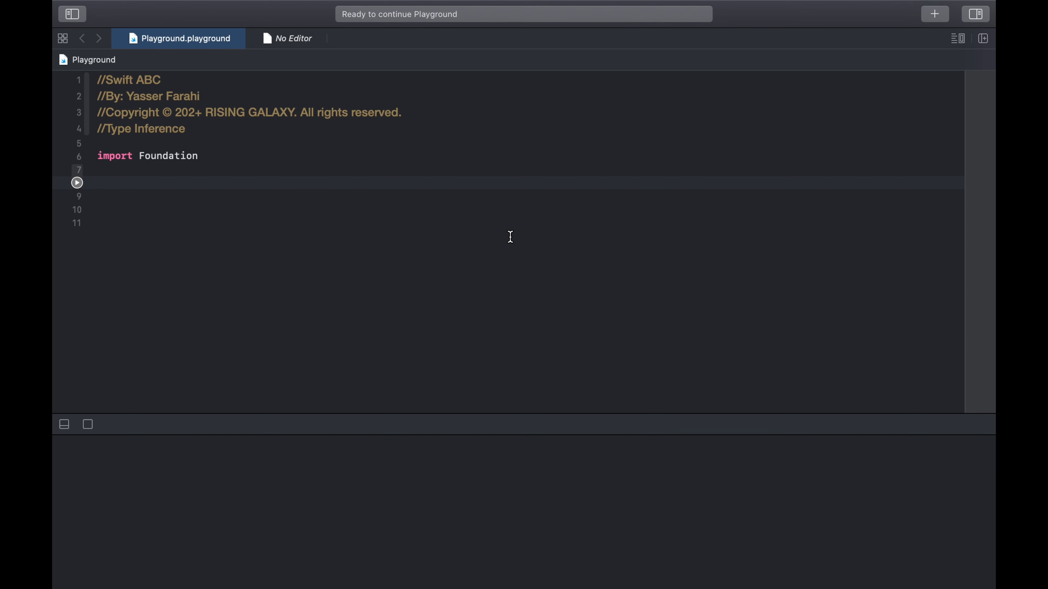
{"action": "left_click", "coordinate": [97, 182]}
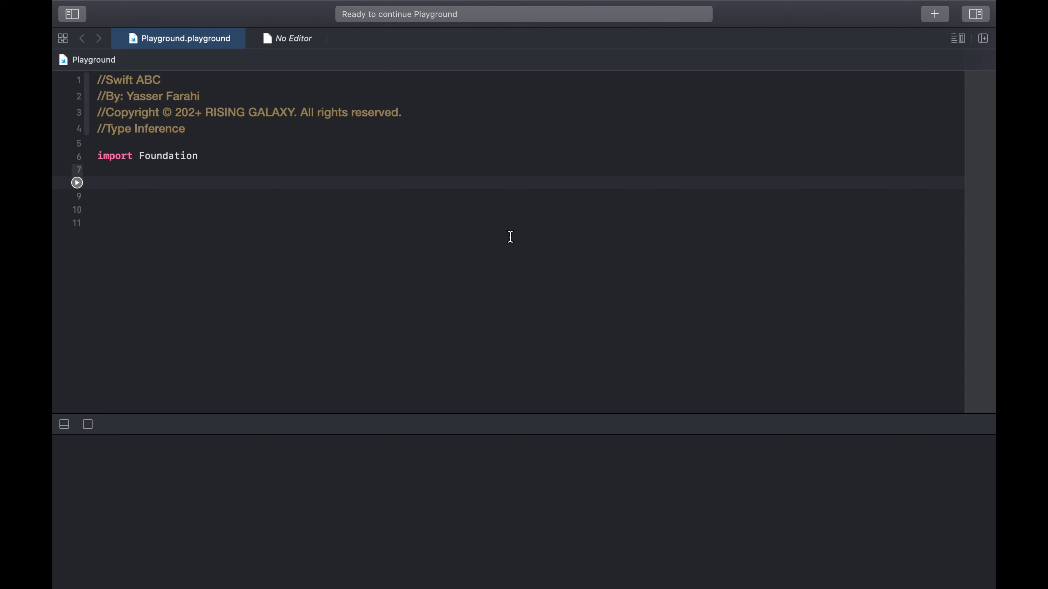
{"action": "type", "text": "var"}
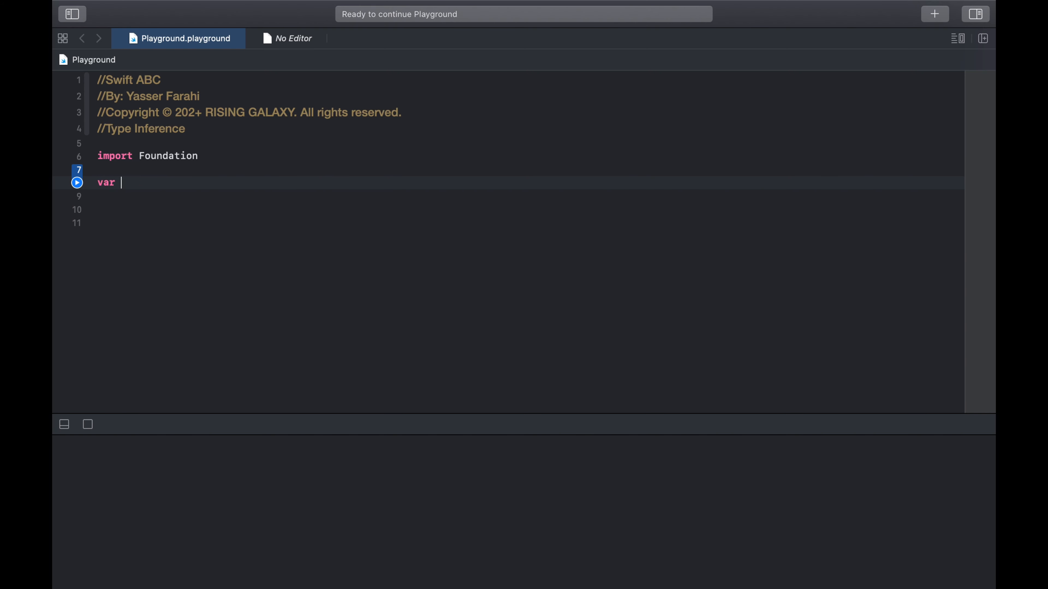
{"action": "type", "text": "someVari"}
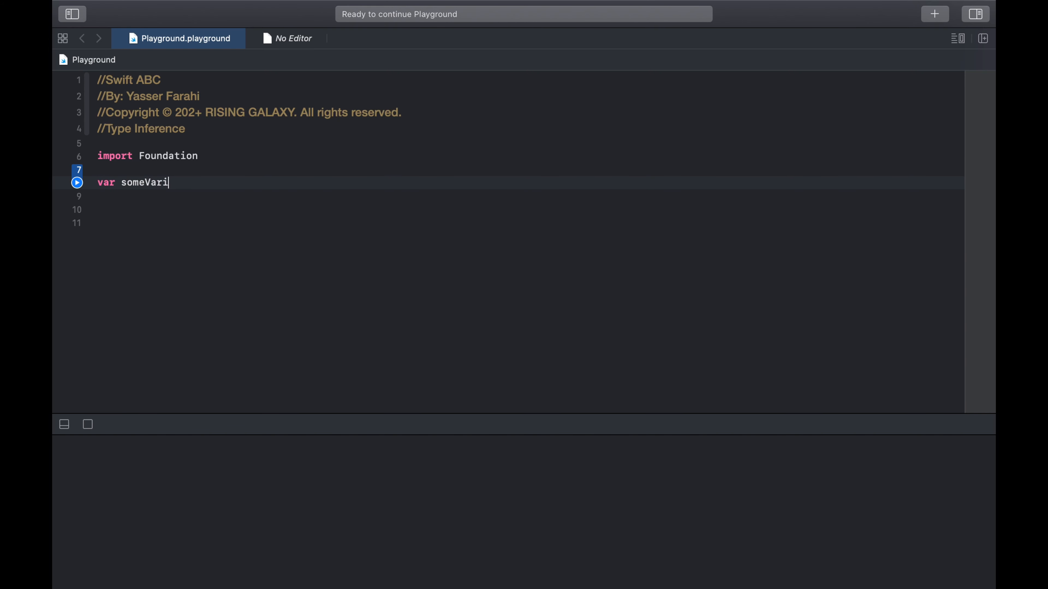
{"action": "type", "text": "able = \""}
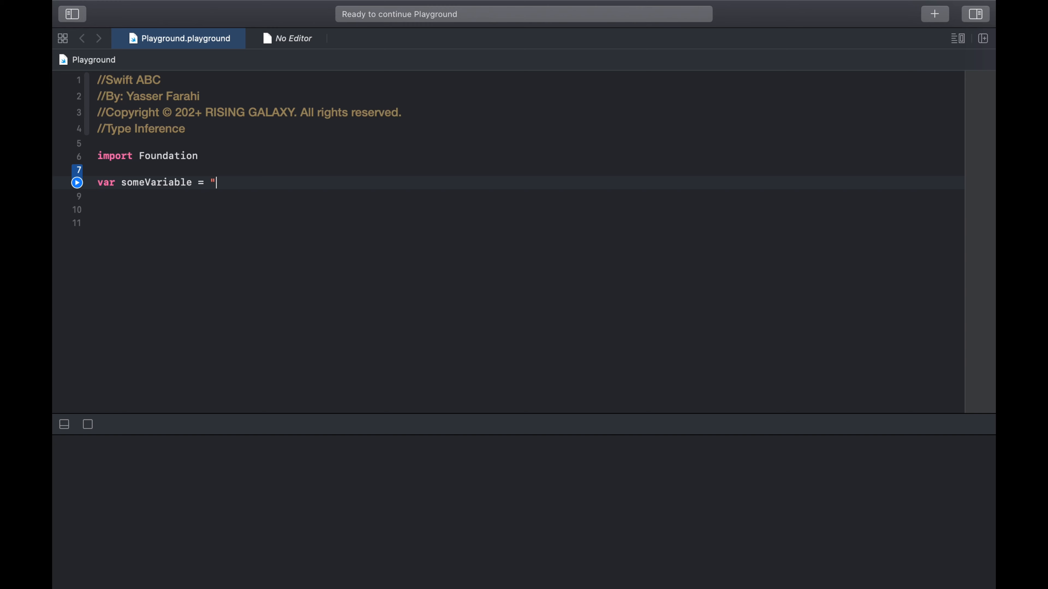
{"action": "type", "text": "Hello World"}
{"action": "left_click", "coordinate": [529, 195]}
{"action": "type", "text": "someVariable = 3"}
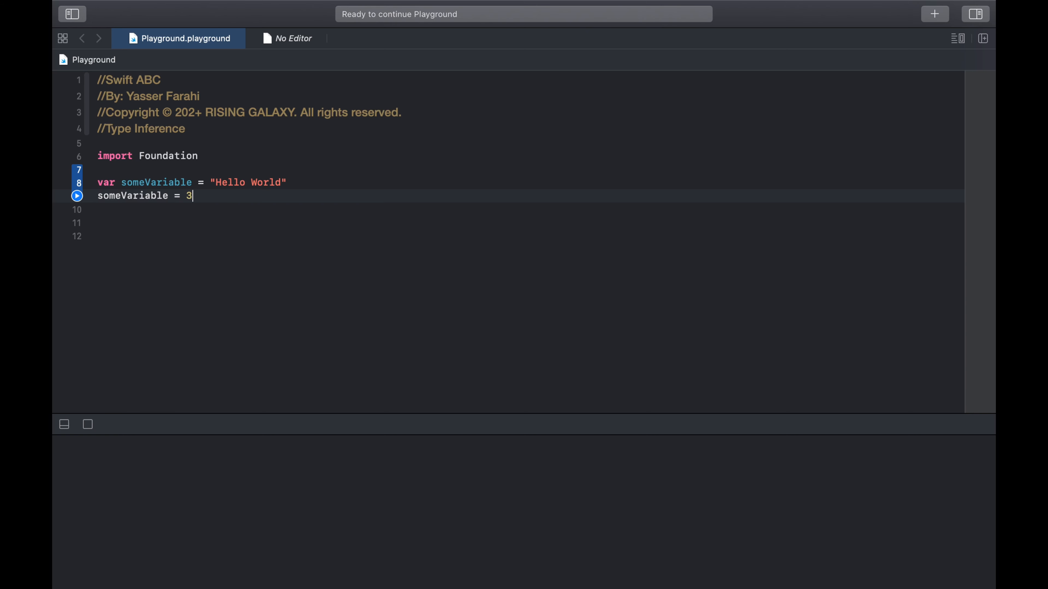
{"action": "type", "text": "2"}
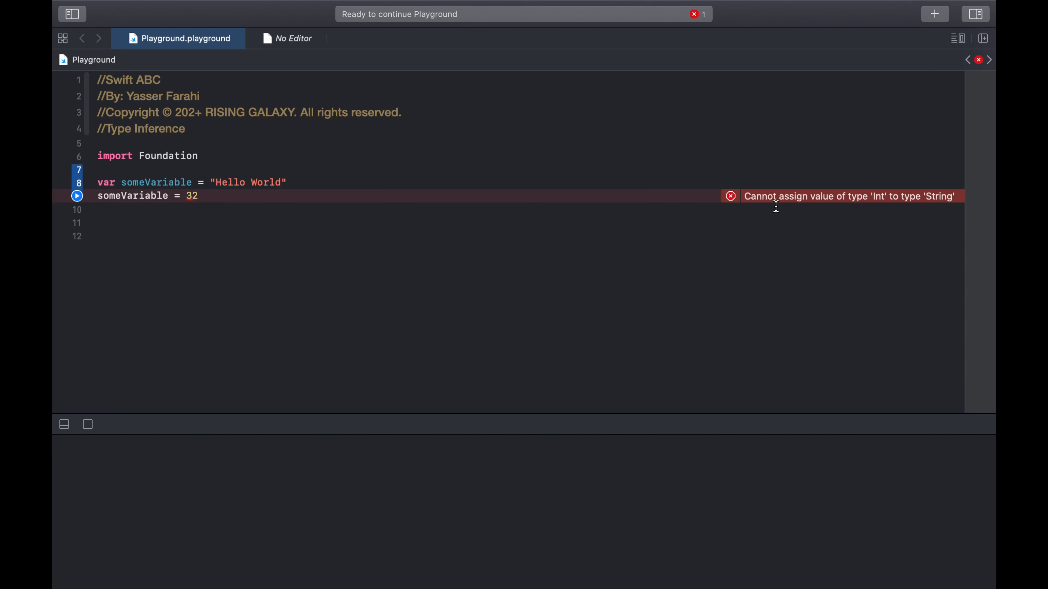
- Inspect the "Hello World" value and someVariable name, removing the someVariable = 32 assignment
{"action": "left_click", "coordinate": [198, 196]}
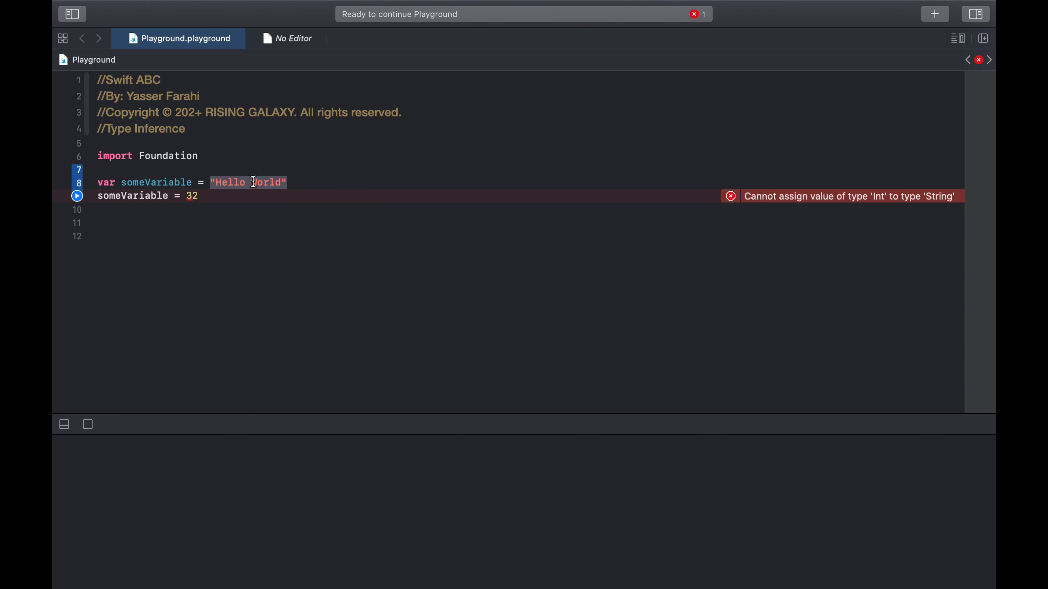
{"action": "double_click", "coordinate": [155, 182]}
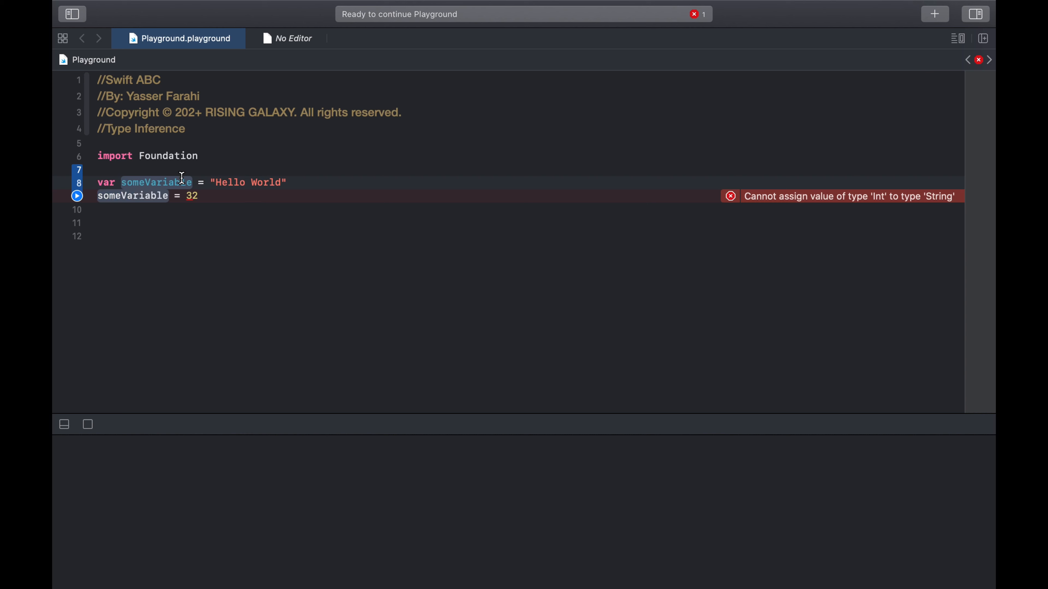
{"action": "double_click", "coordinate": [155, 181]}
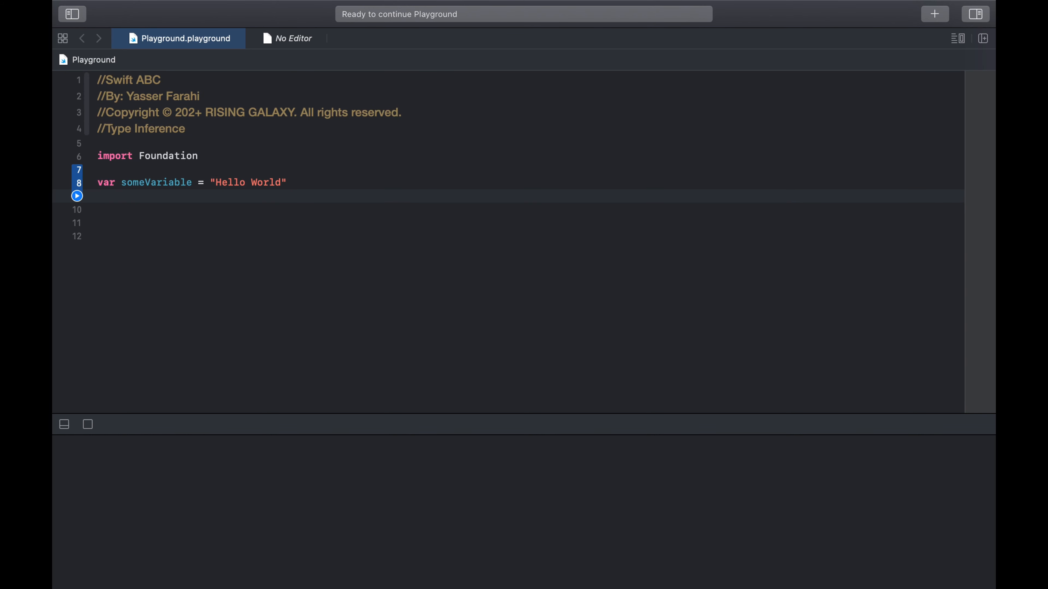
- Add let someConstant = 82 on line 9 below the variable declaration
{"action": "left_click", "coordinate": [97, 195]}
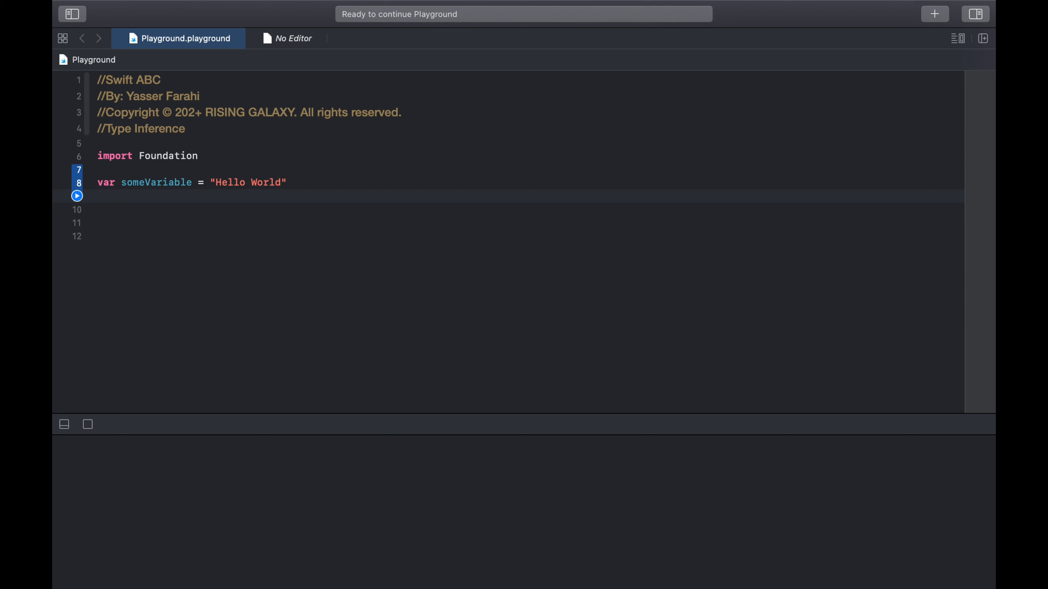
{"action": "type", "text": "let"}
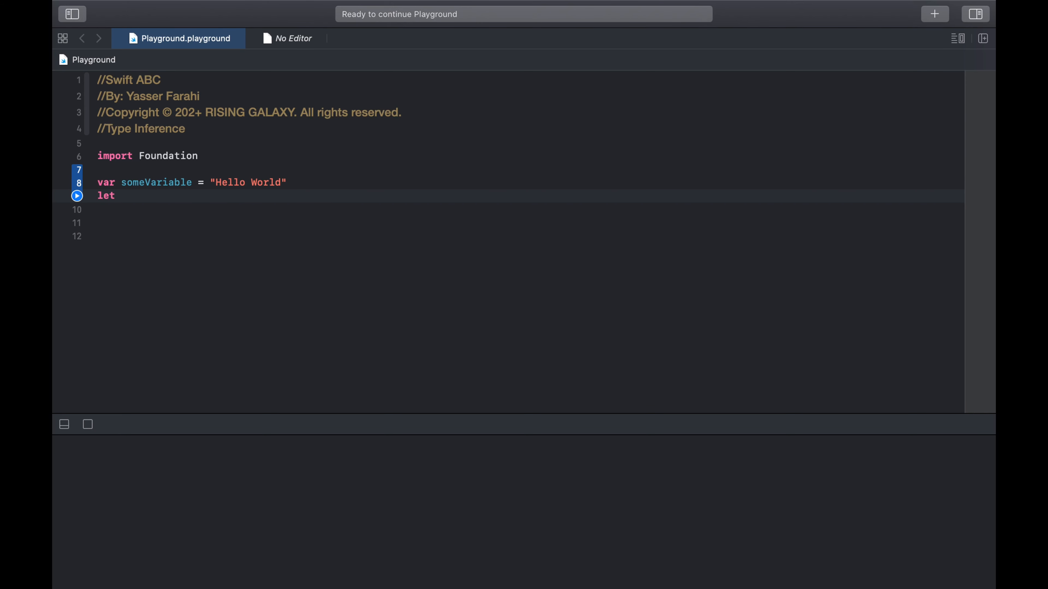
{"action": "type", "text": "someConstan"}
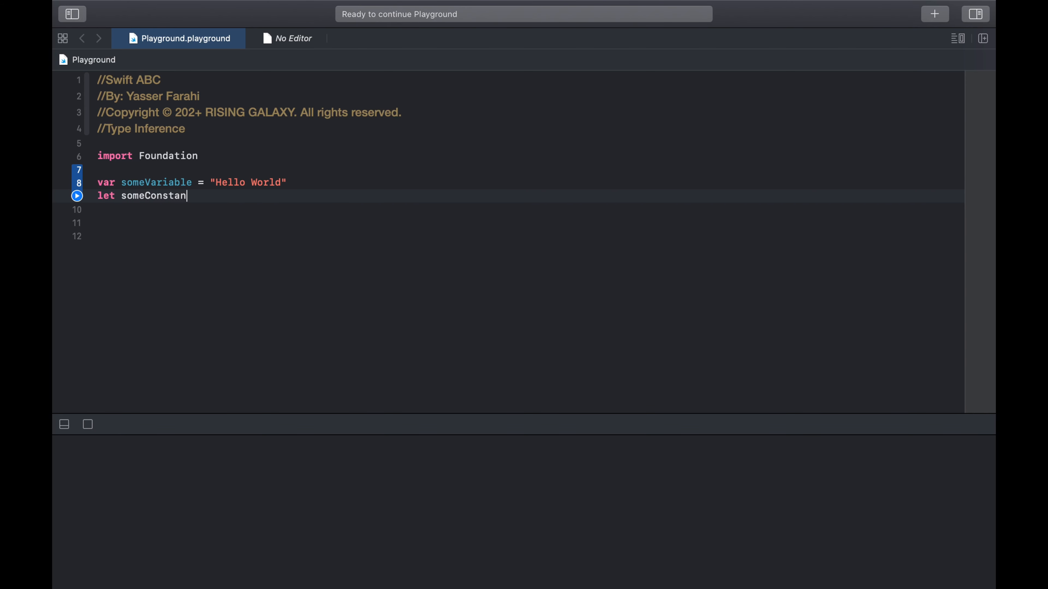
{"action": "type", "text": "= 8"}
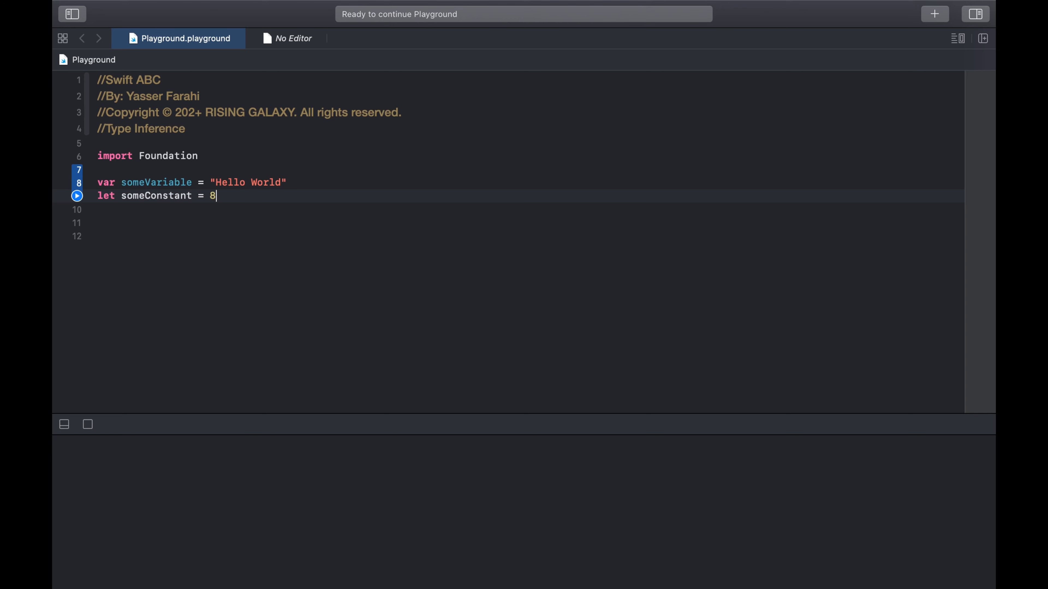
{"action": "type", "text": "2"}
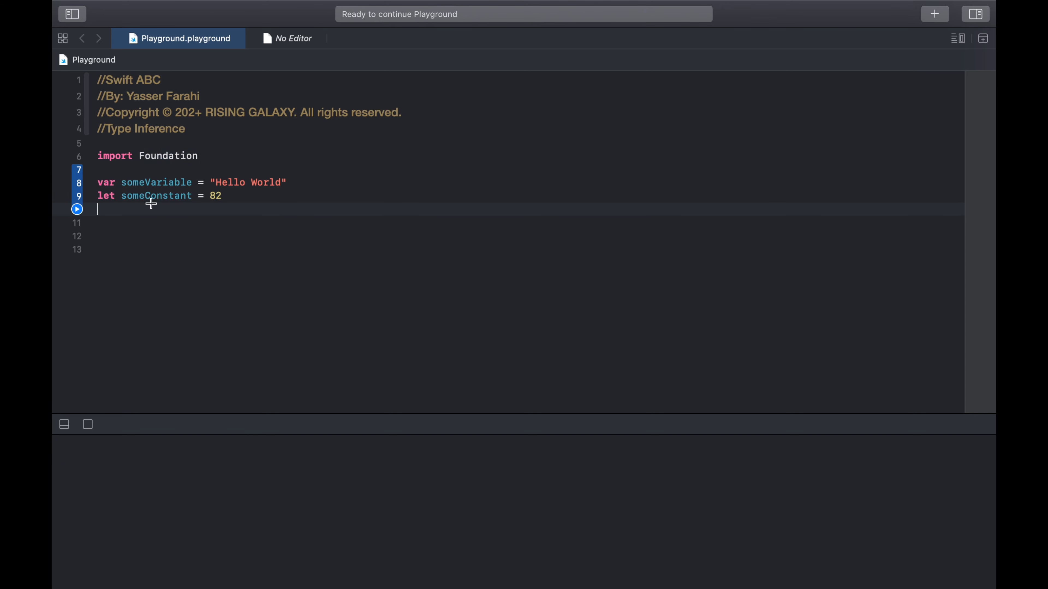